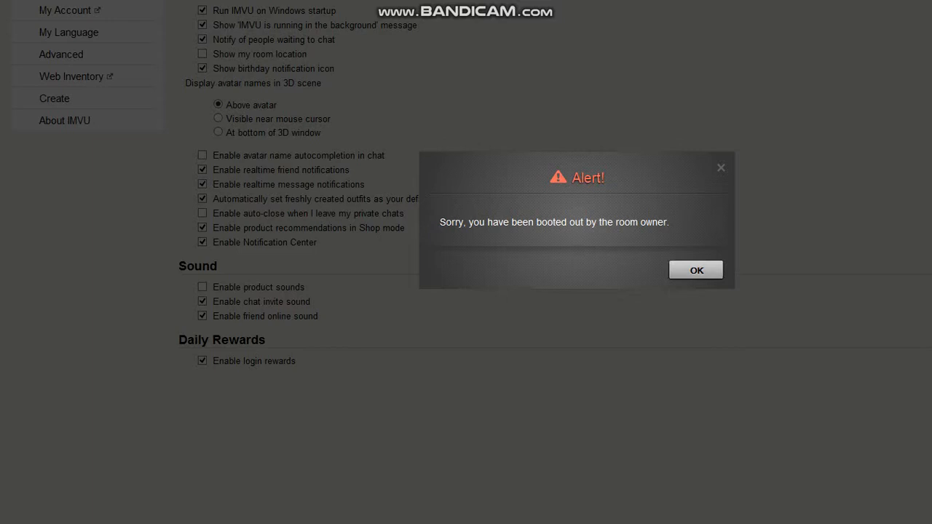
# - Acknowledge the 'booted out by the room owner' alert so the settings page is clear
pyautogui.click(696, 270)
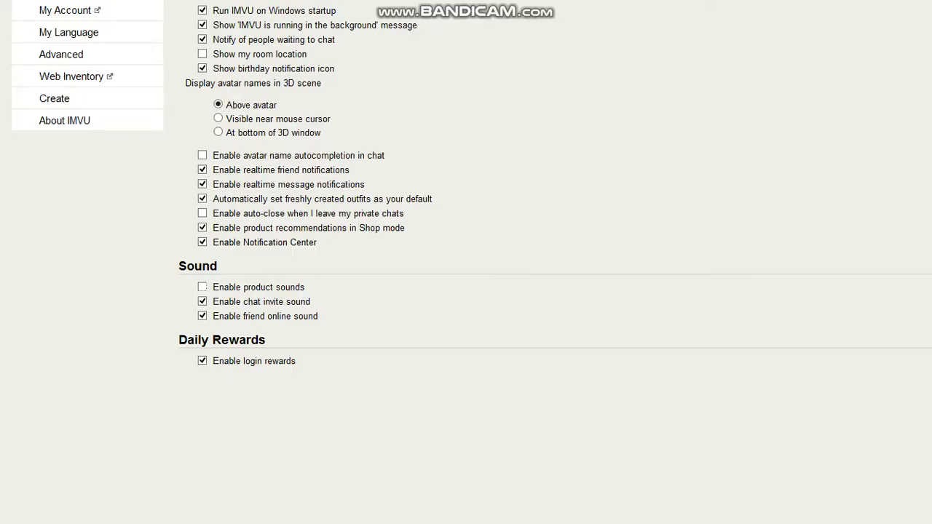